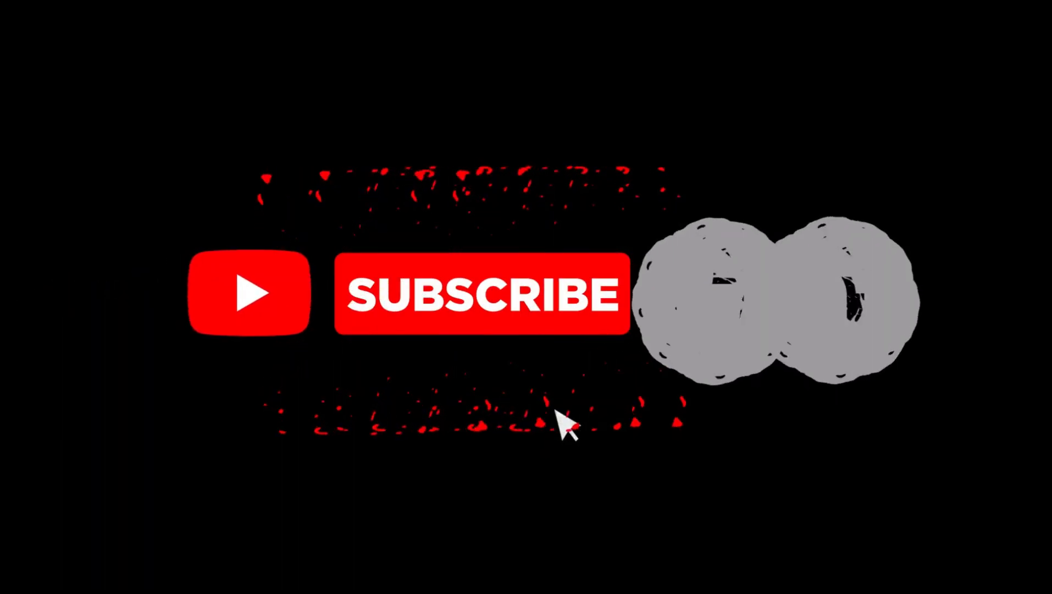
Refresh the Windows desktop and bring up the Steam library from the taskbar
{"action": "left_click", "coordinate": [480, 293]}
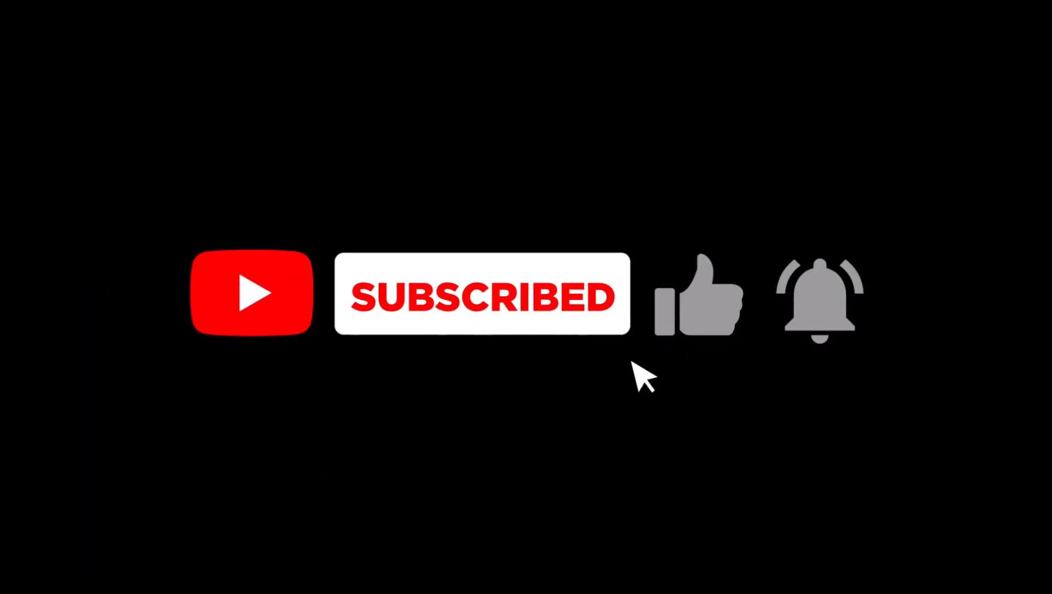
{"action": "left_click", "coordinate": [699, 295]}
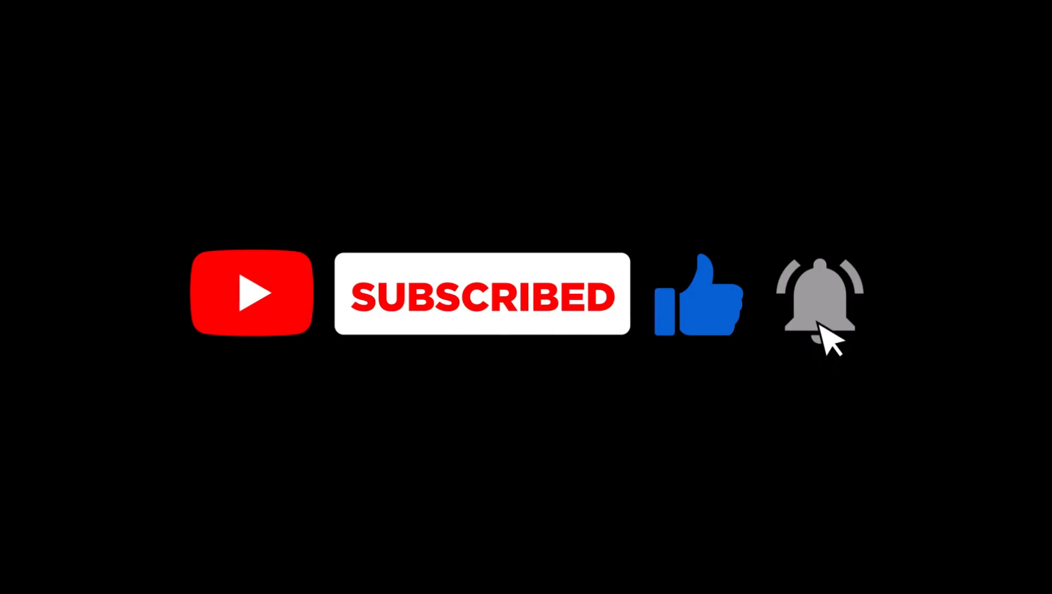
{"action": "left_click", "coordinate": [816, 296]}
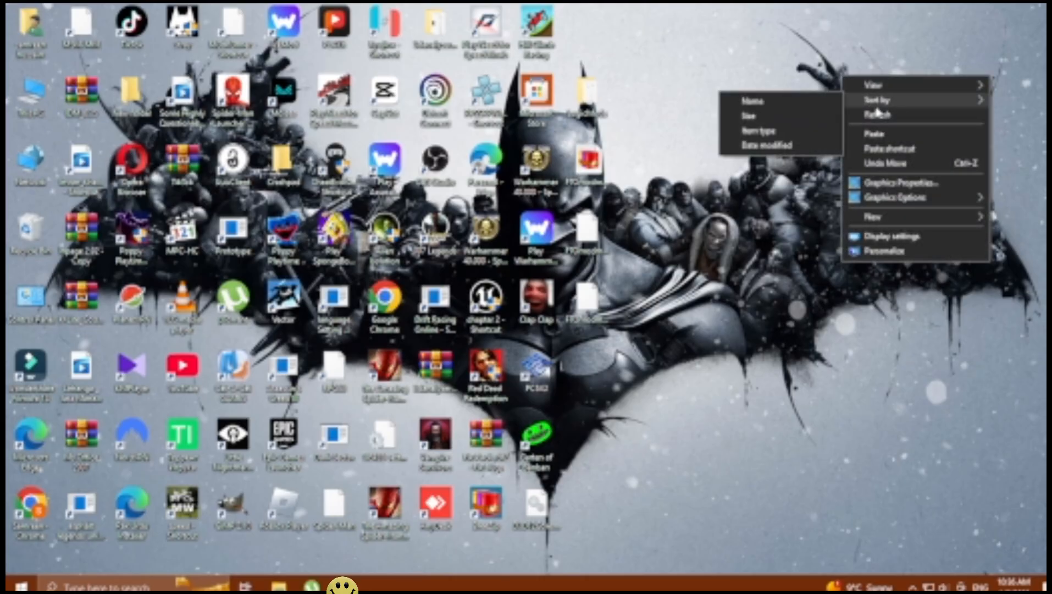
{"action": "left_click", "coordinate": [681, 80]}
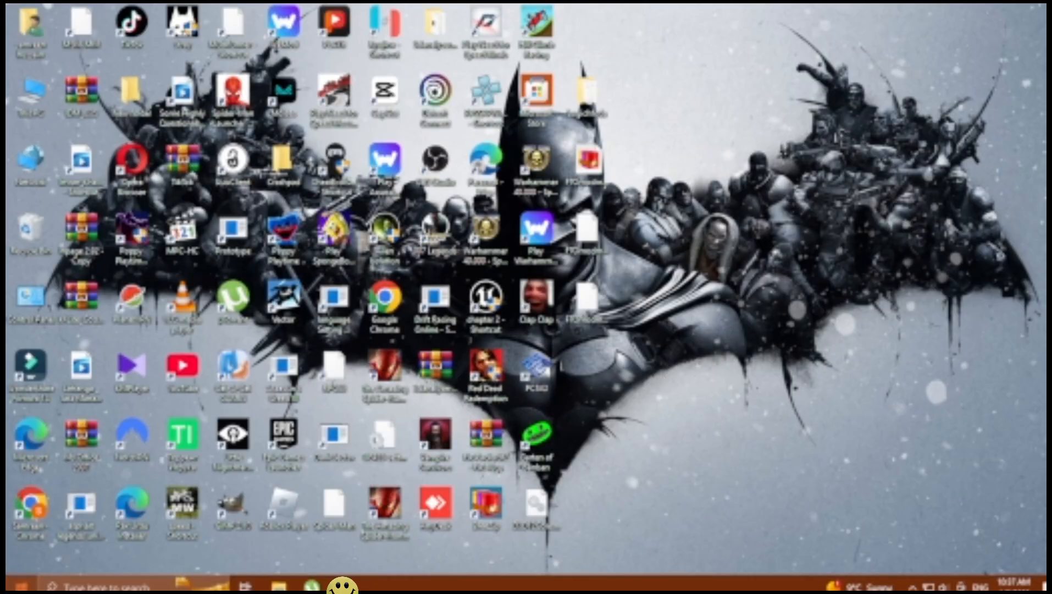
{"action": "left_click", "coordinate": [10, 585]}
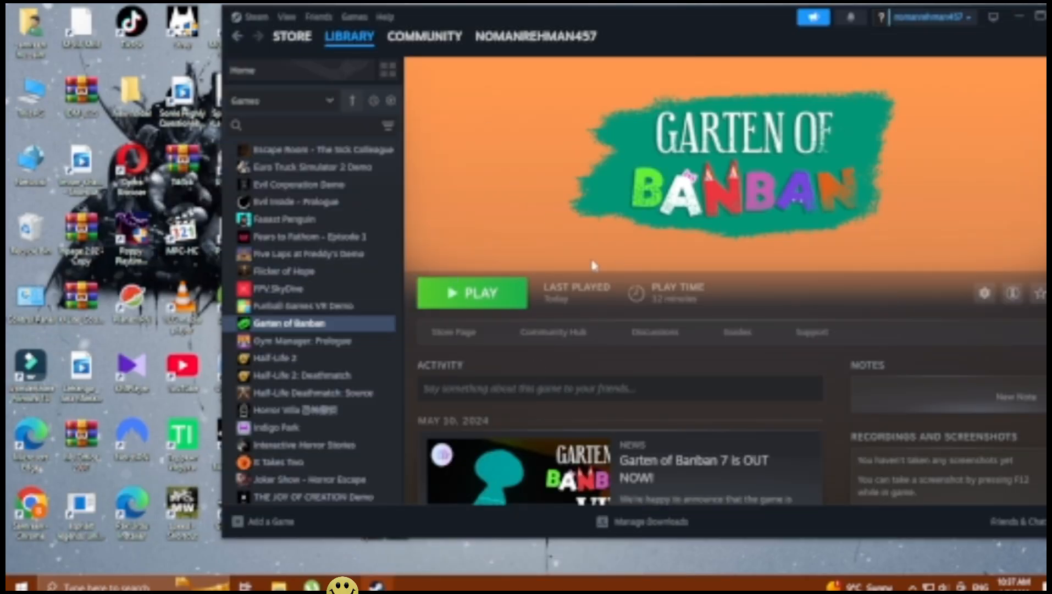
{"action": "mouse_move", "coordinate": [537, 290]}
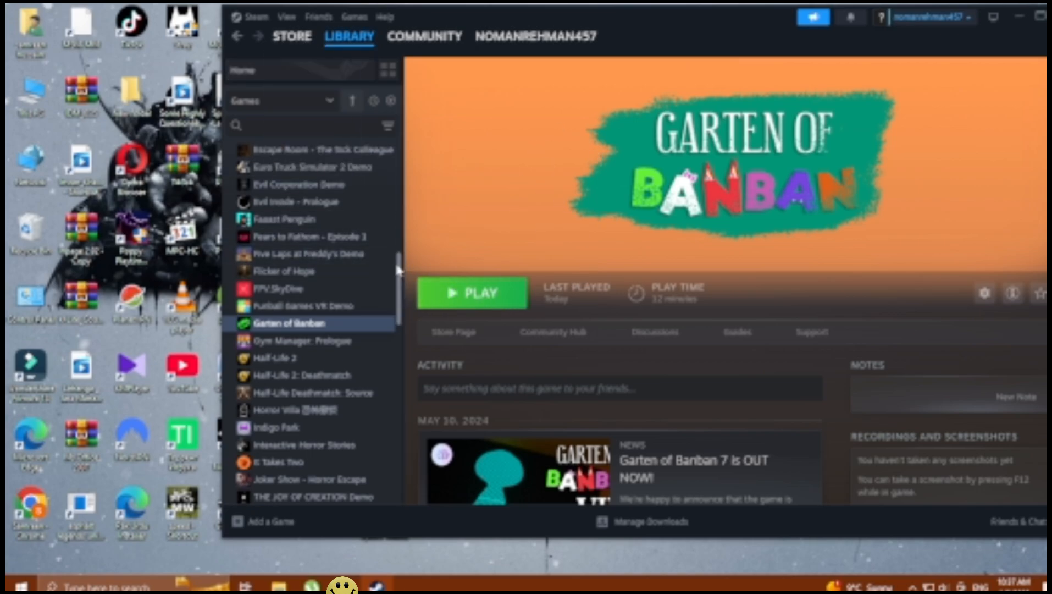
Select Poppy Playtime in the Steam library and launch it, which crashes
{"action": "scroll", "scroll_direction": "down", "scroll_amount": 3}
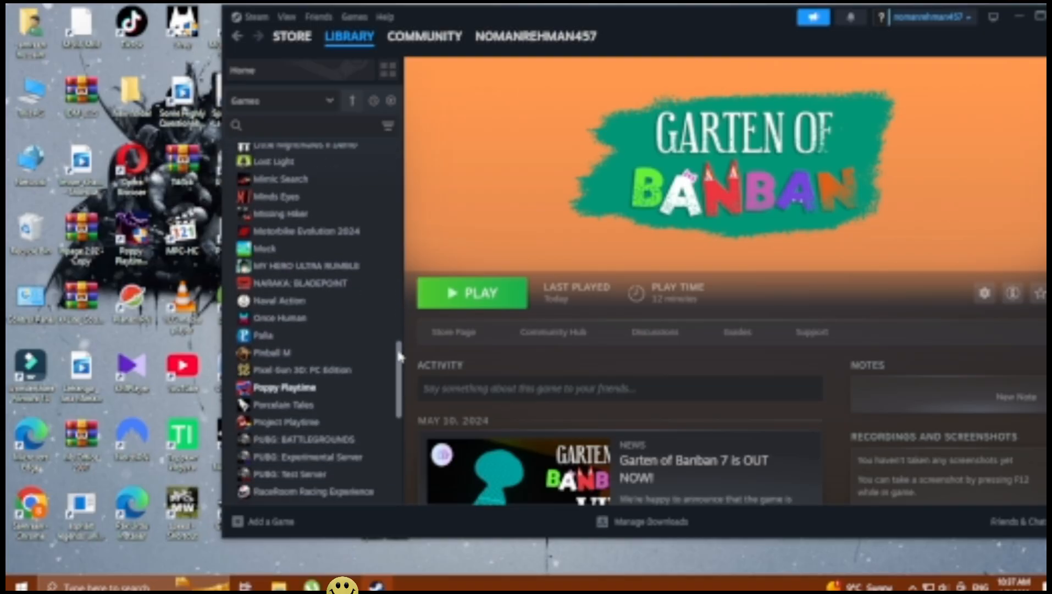
{"action": "left_click", "coordinate": [284, 387]}
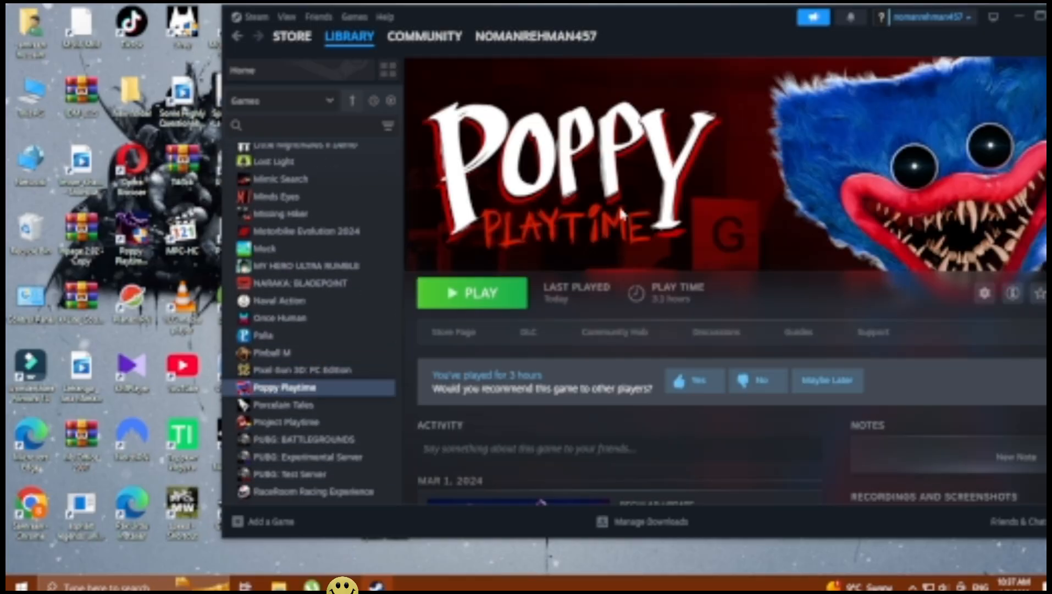
{"action": "left_click", "coordinate": [472, 293]}
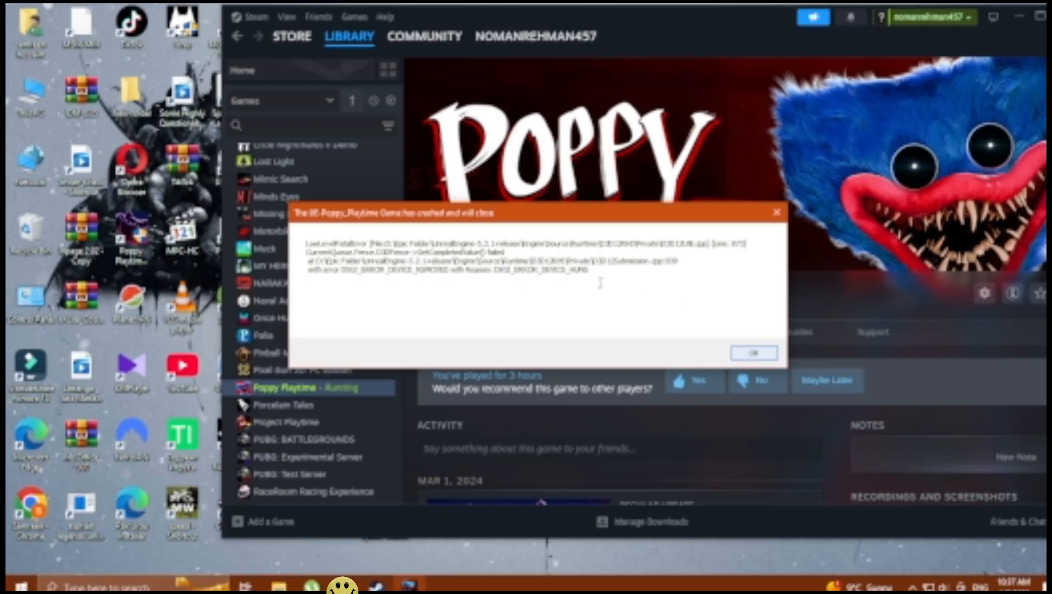
Dismiss the Poppy Playtime crash dialog and stop the still-running game
{"action": "left_click", "coordinate": [752, 352]}
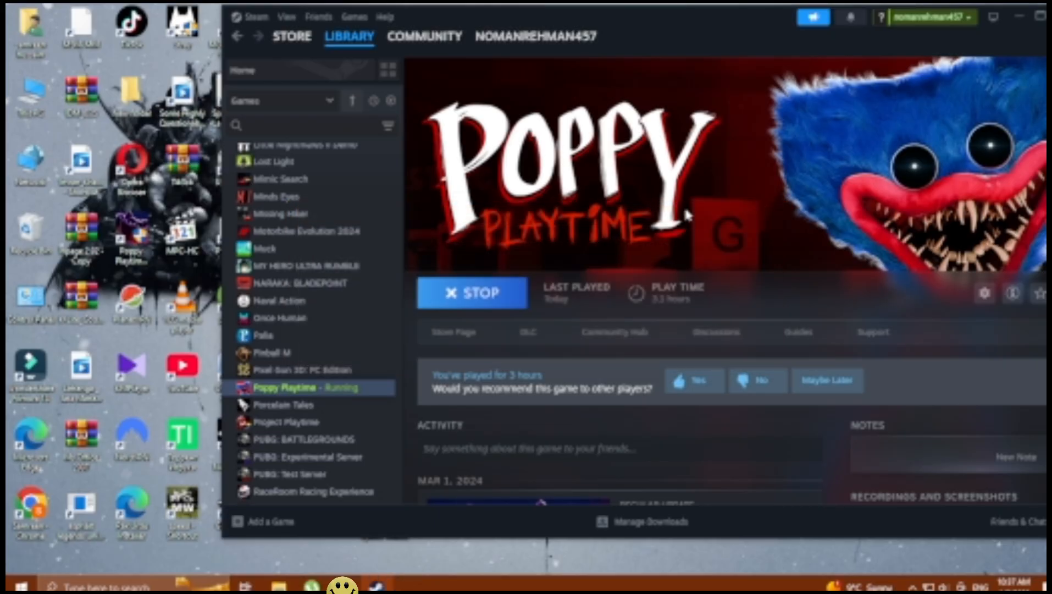
{"action": "mouse_move", "coordinate": [595, 219]}
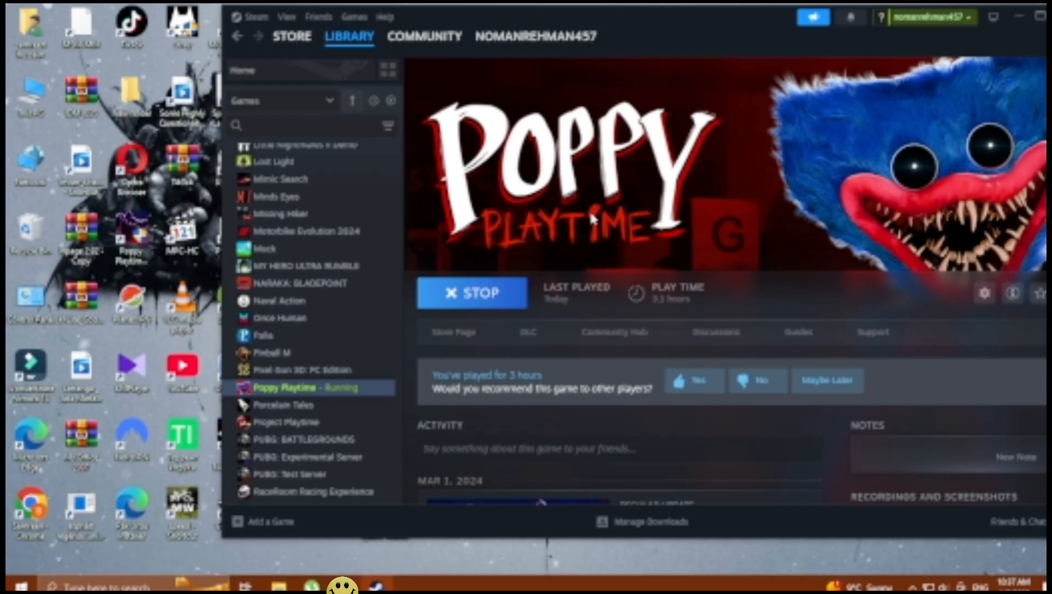
{"action": "left_click", "coordinate": [471, 292]}
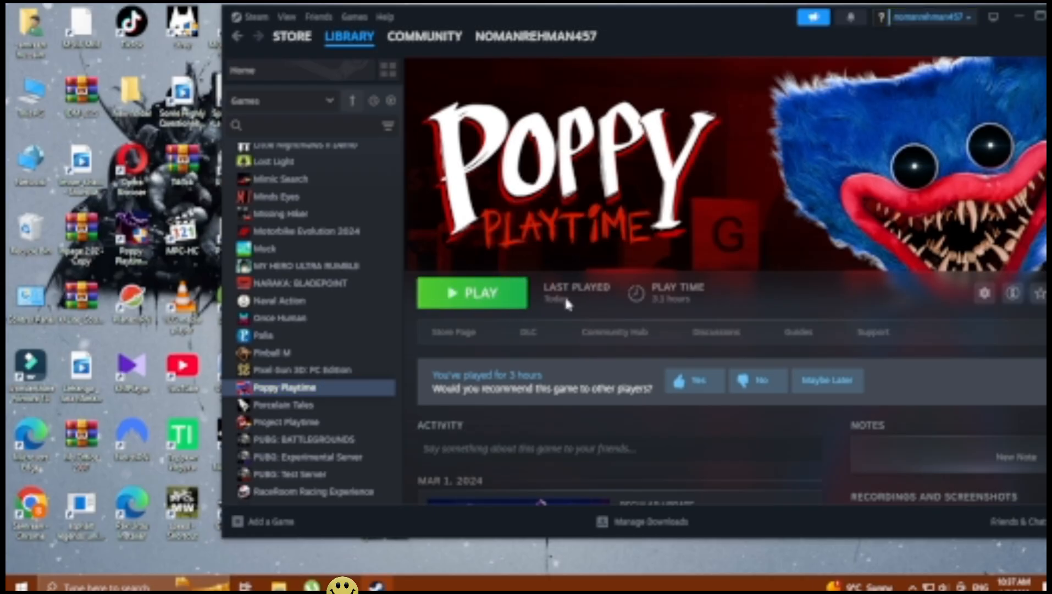
{"action": "scroll", "scroll_direction": "down", "scroll_amount": 3}
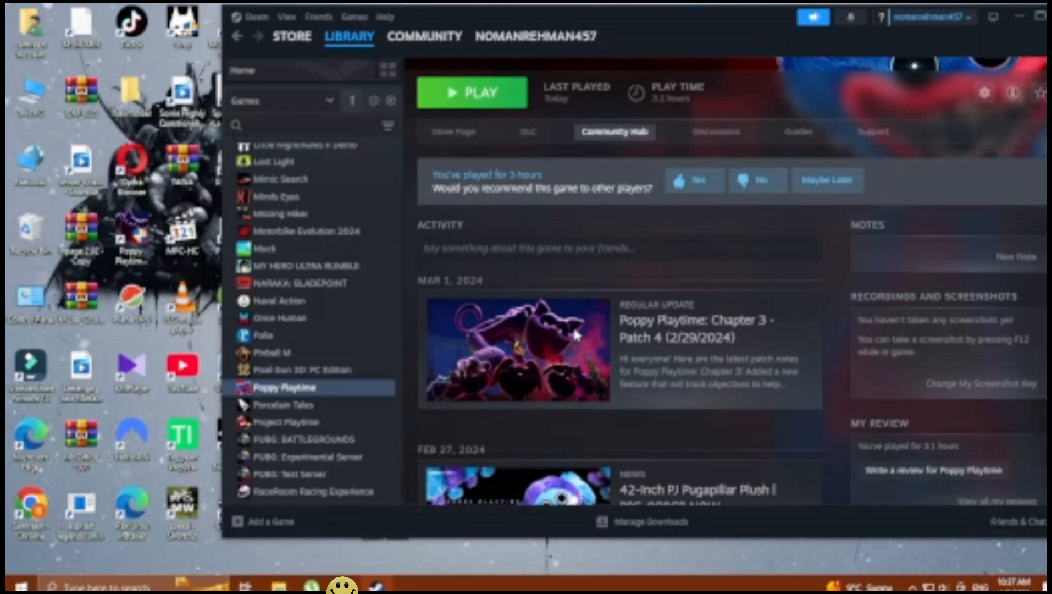
{"action": "scroll", "scroll_direction": "down", "scroll_amount": 3}
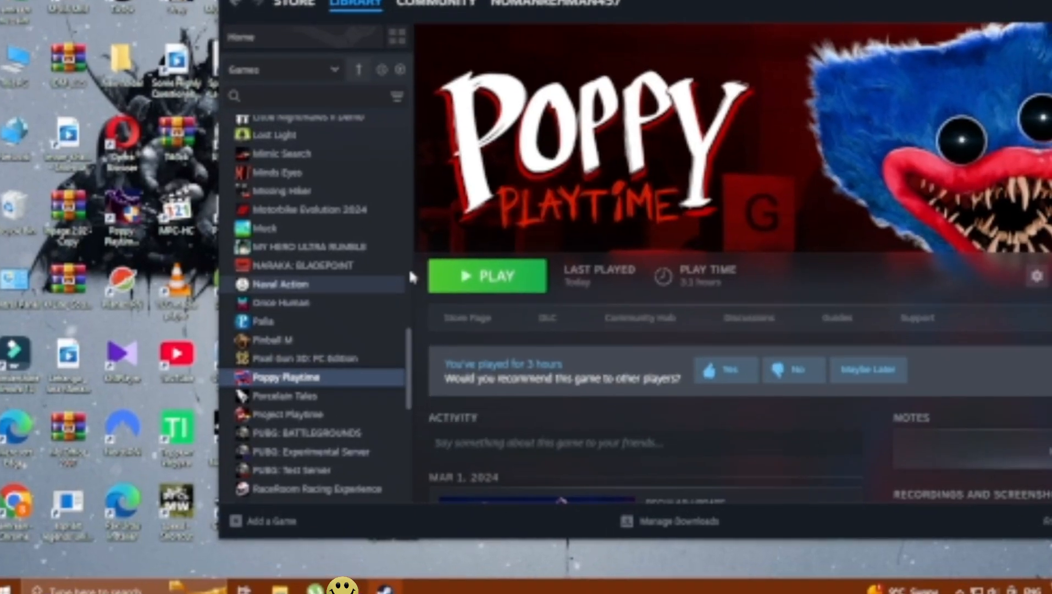
Use Poppy Playtime's Manage > Browse local files to open its game folder
{"action": "right_click", "coordinate": [289, 377]}
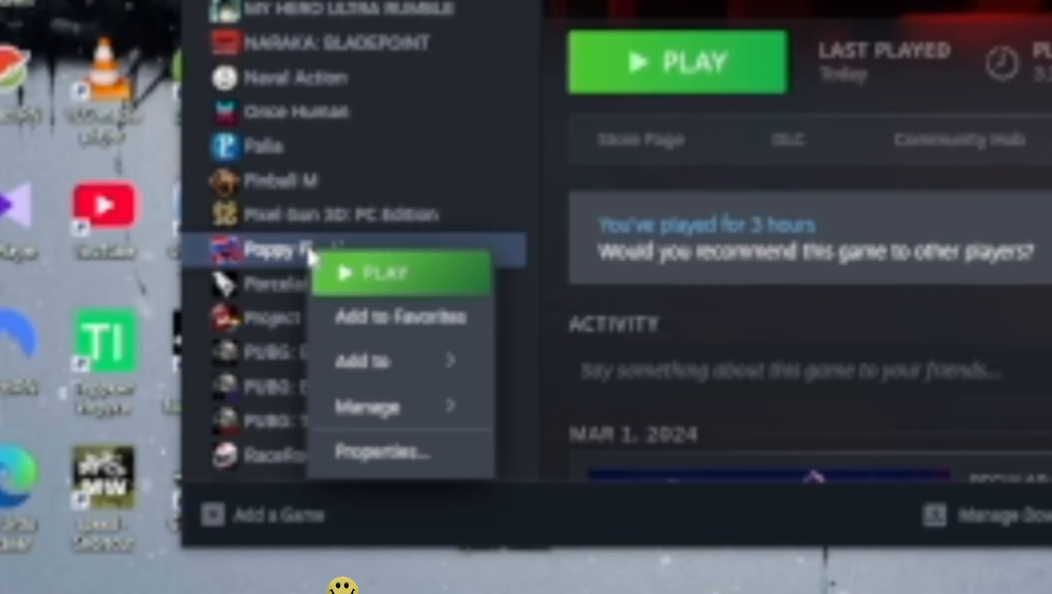
{"action": "left_click", "coordinate": [369, 408]}
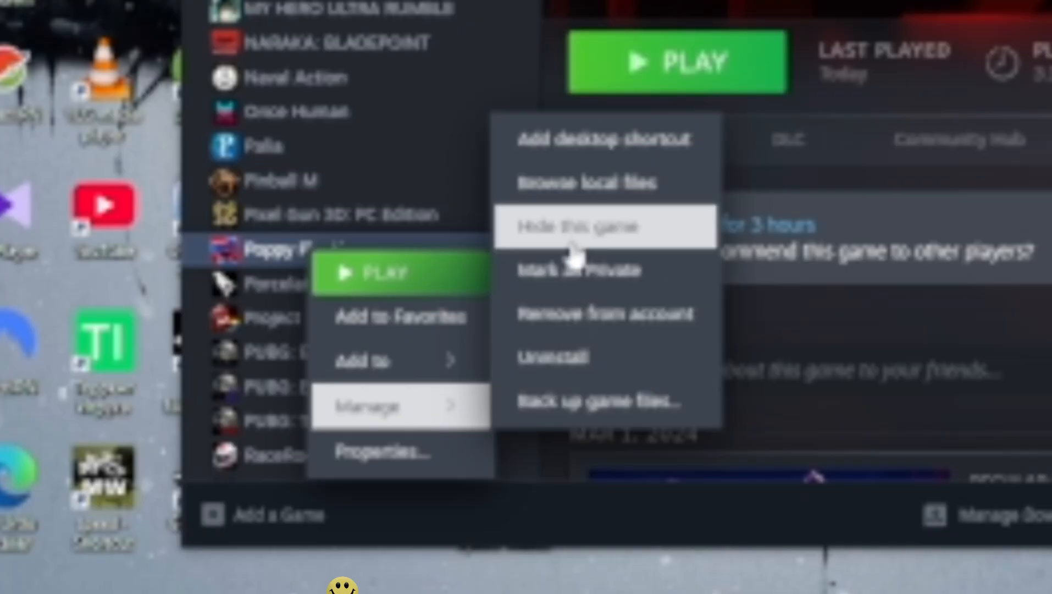
{"action": "mouse_move", "coordinate": [604, 183]}
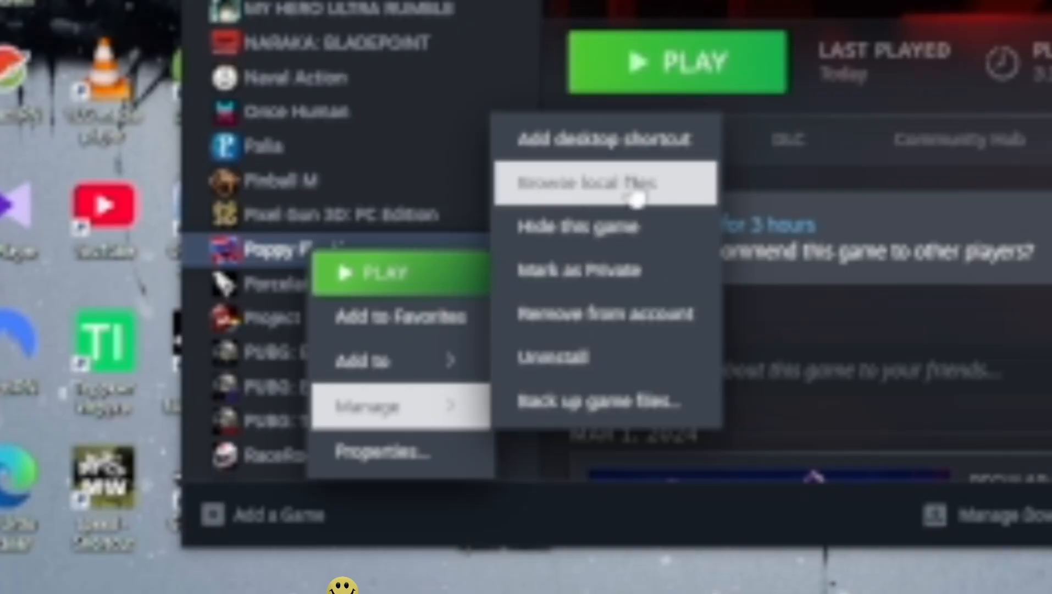
{"action": "mouse_move", "coordinate": [624, 201]}
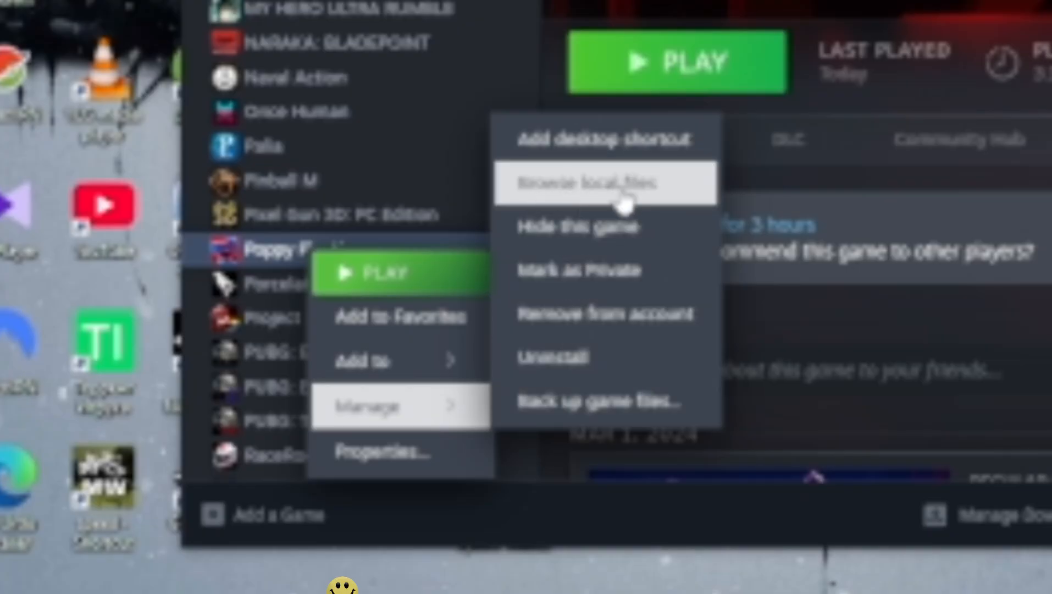
{"action": "left_click", "coordinate": [588, 182]}
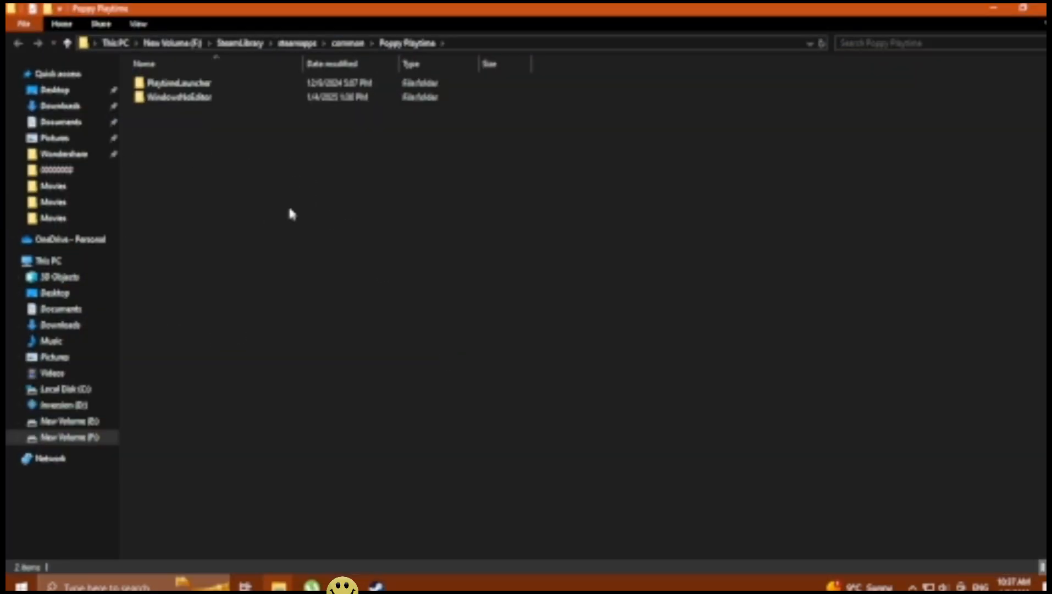
Navigate through WindowsNoEditor into Binaries\Win64 and select the D3D12 folder
{"action": "left_click", "coordinate": [195, 96]}
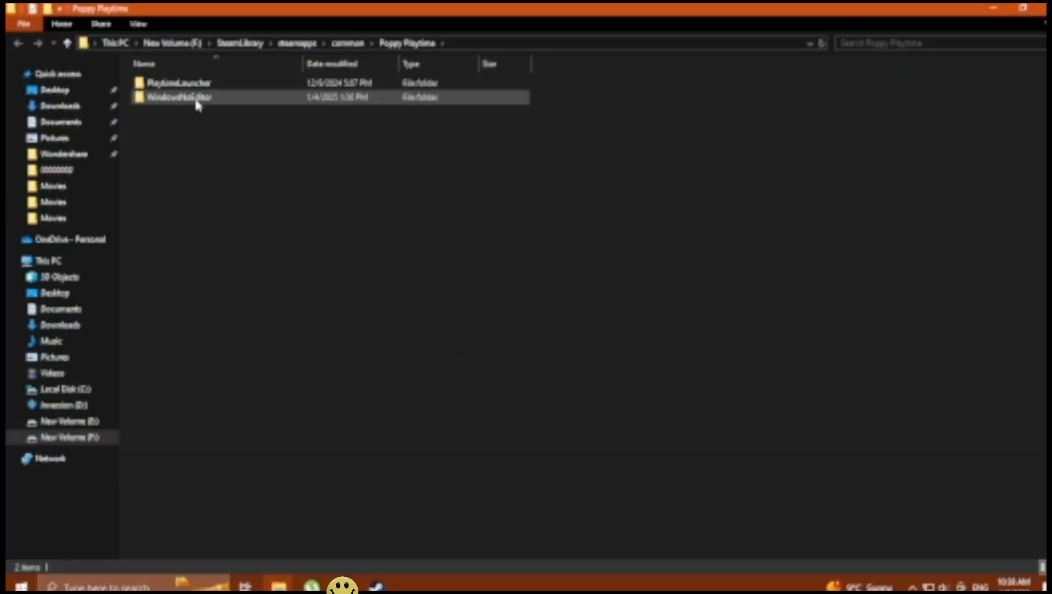
{"action": "double_click", "coordinate": [179, 97]}
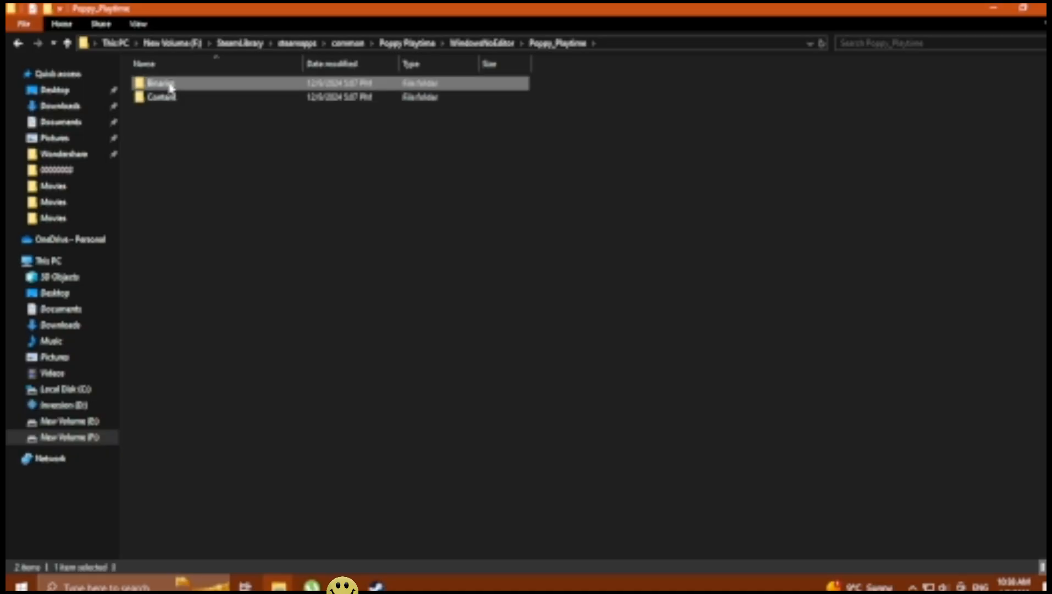
{"action": "double_click", "coordinate": [160, 83]}
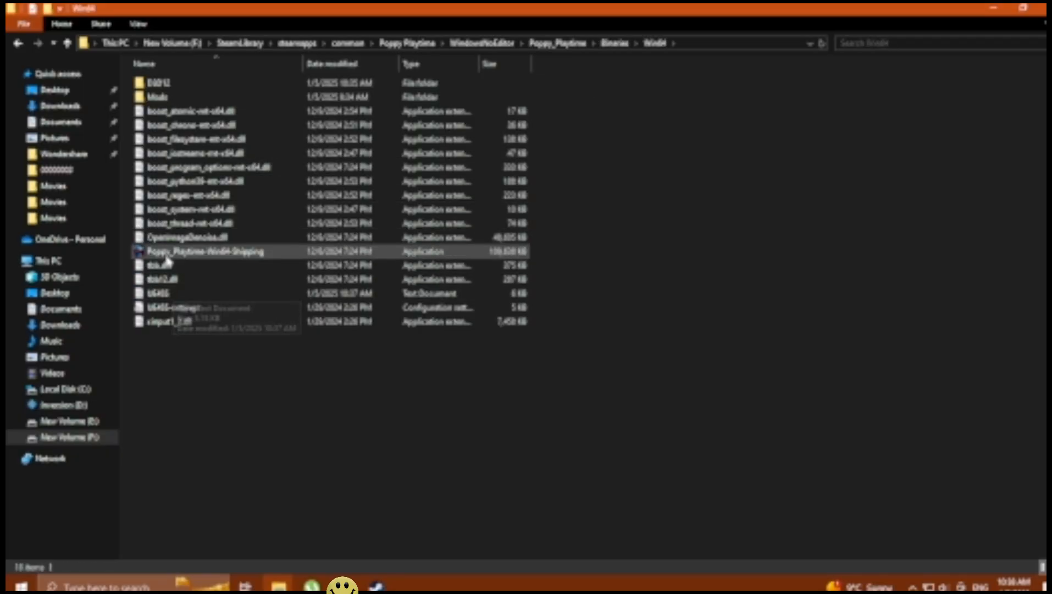
{"action": "left_click", "coordinate": [204, 251]}
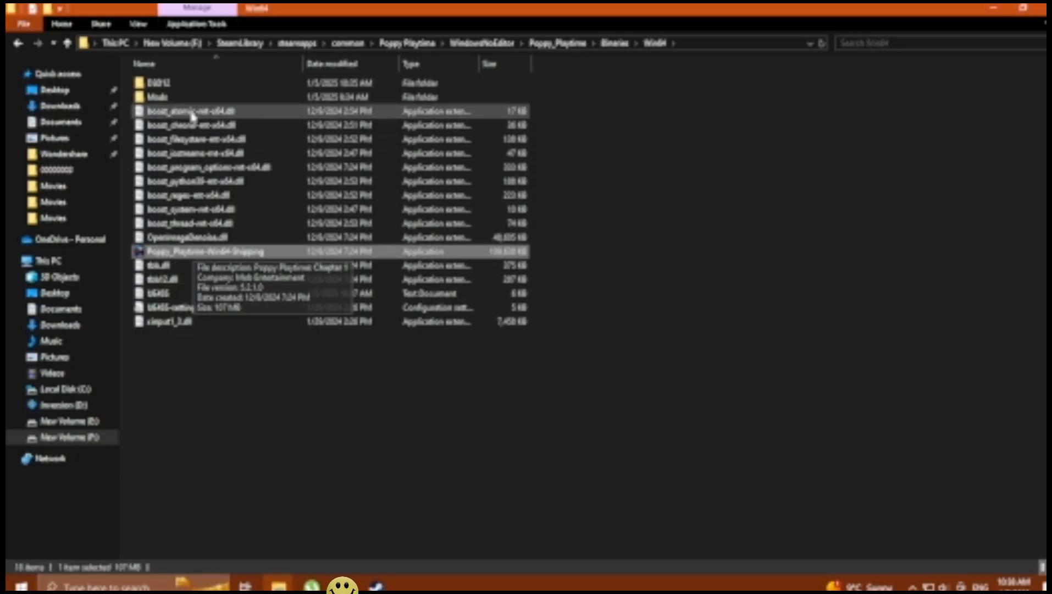
{"action": "left_click", "coordinate": [201, 97]}
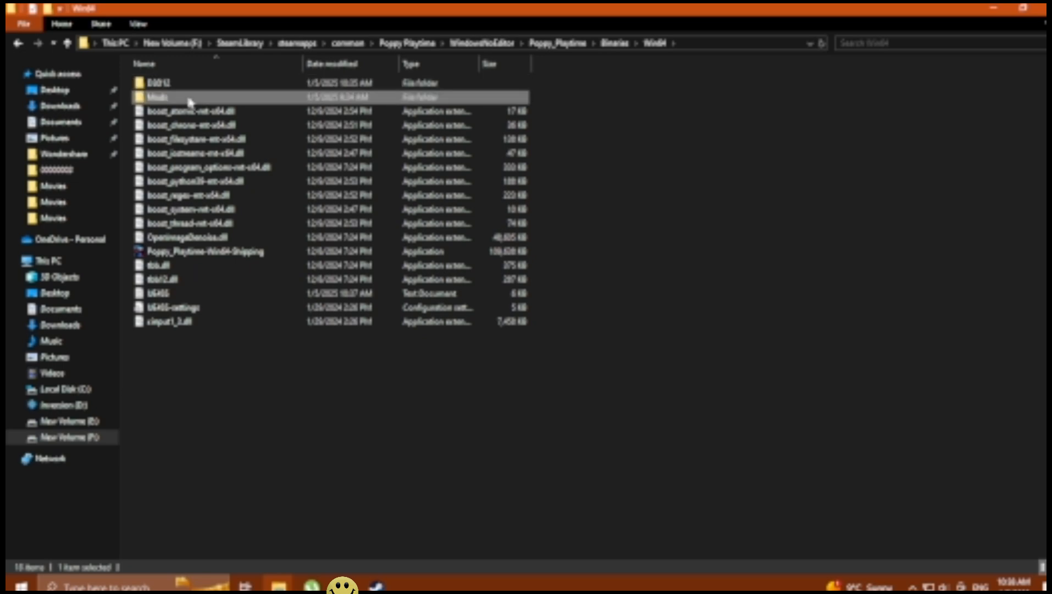
{"action": "left_click", "coordinate": [161, 82]}
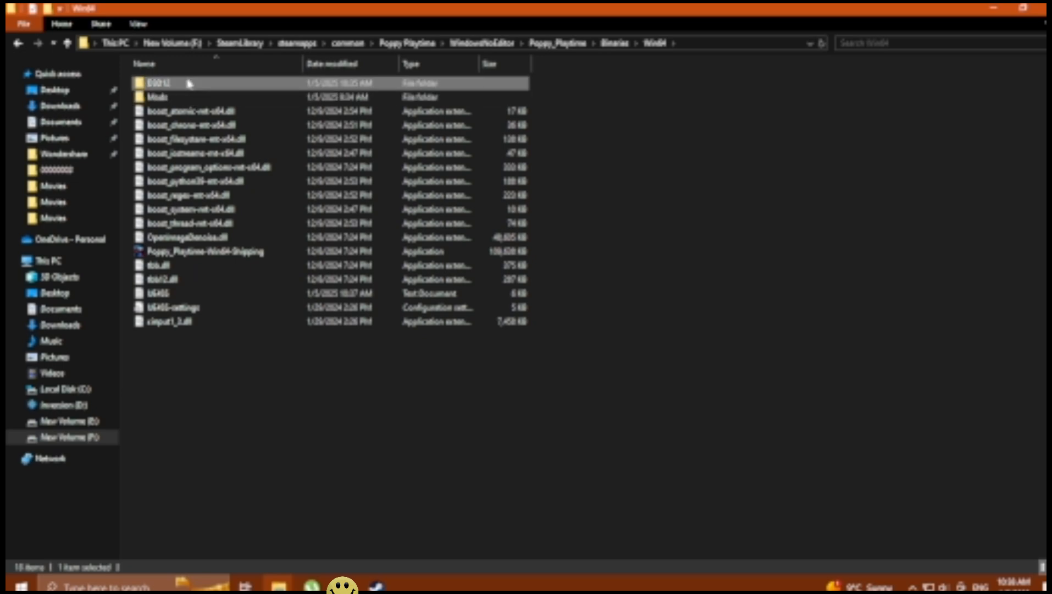
Delete D3D12Core.dll from the D3D12 folder, confirm it's empty, and return to Win64
{"action": "double_click", "coordinate": [158, 83]}
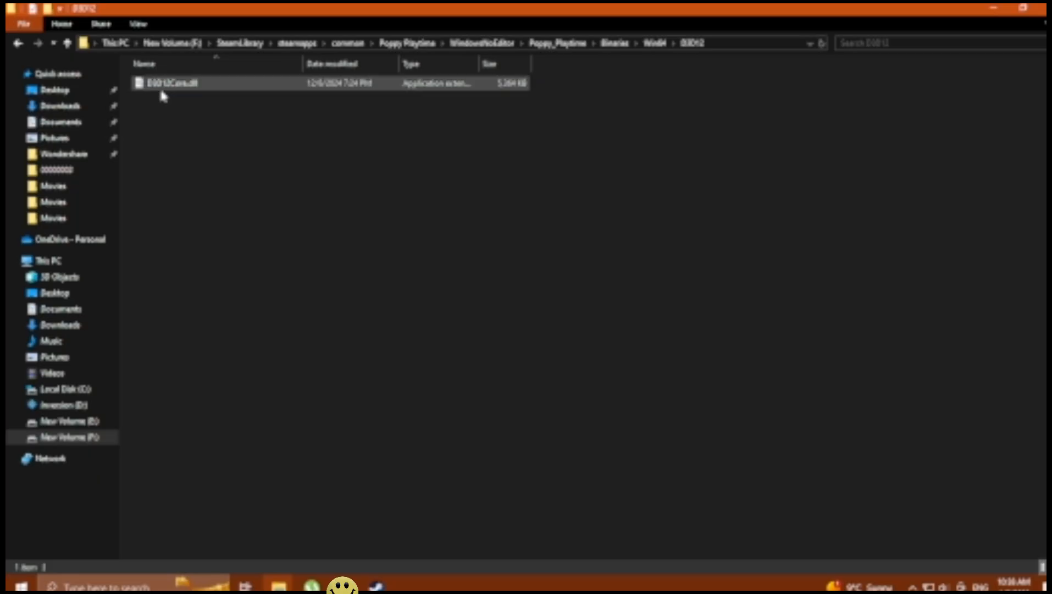
{"action": "left_click", "coordinate": [175, 82]}
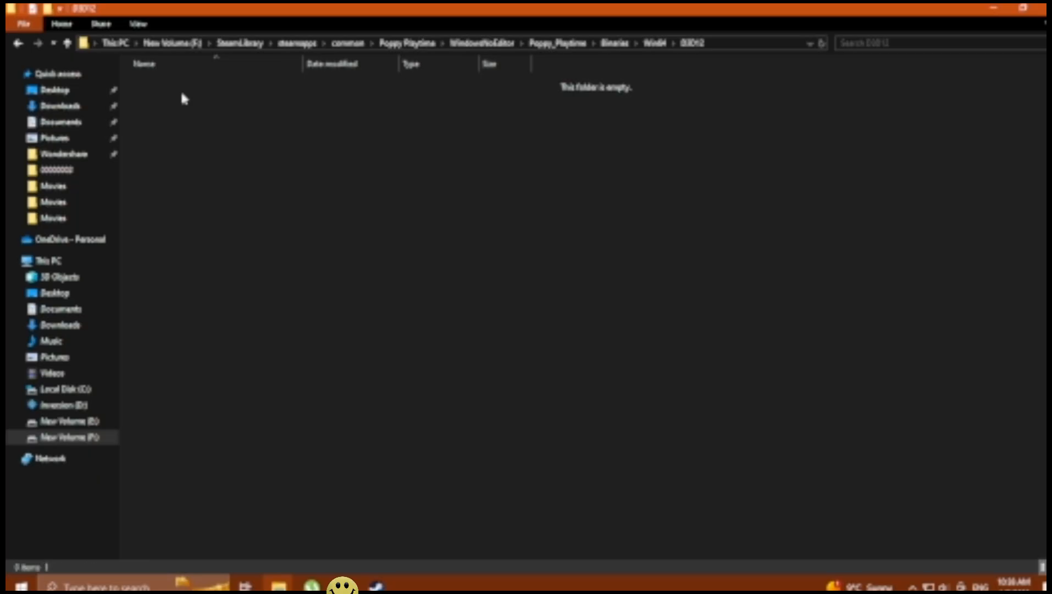
{"action": "mouse_move", "coordinate": [119, 110]}
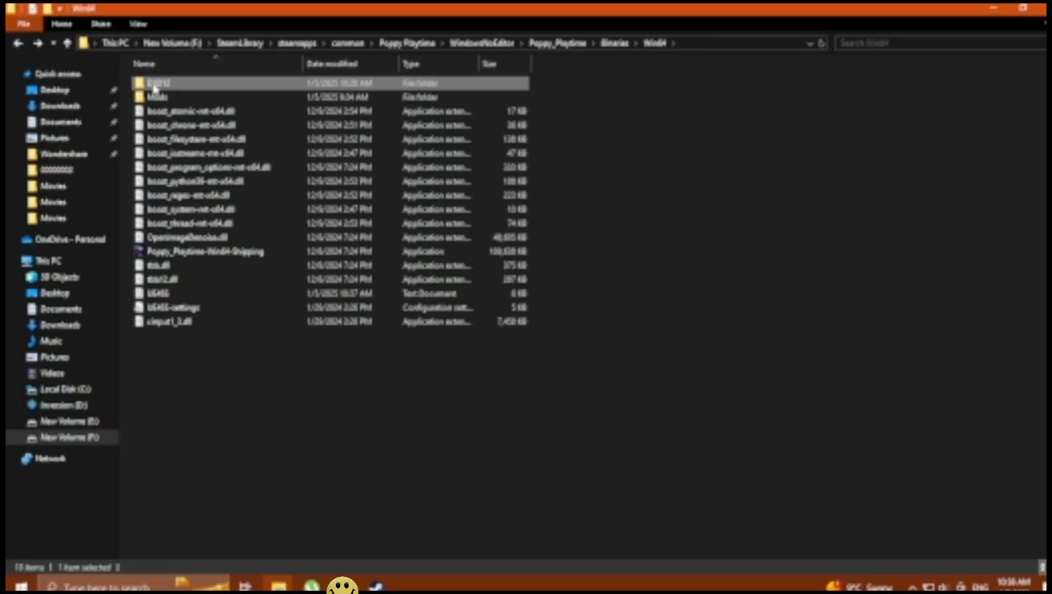
{"action": "double_click", "coordinate": [160, 83]}
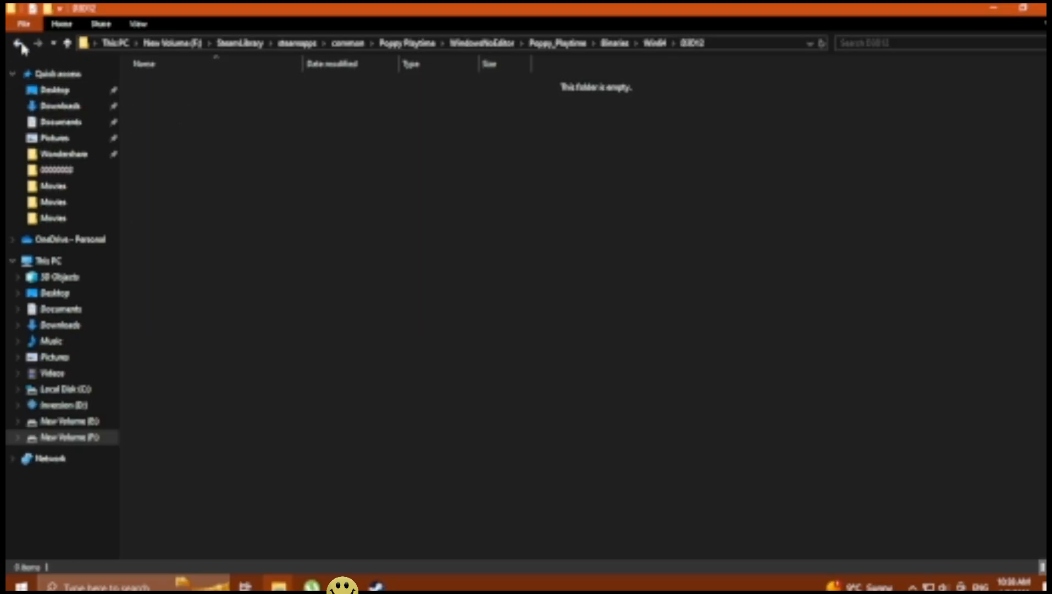
{"action": "left_click", "coordinate": [19, 42]}
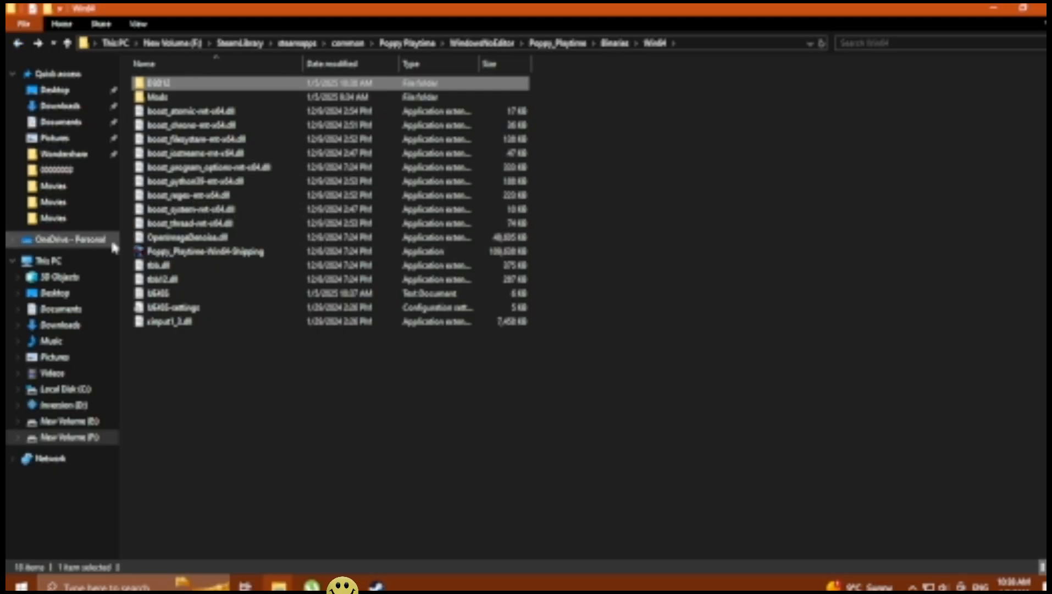
{"action": "left_click", "coordinate": [207, 251]}
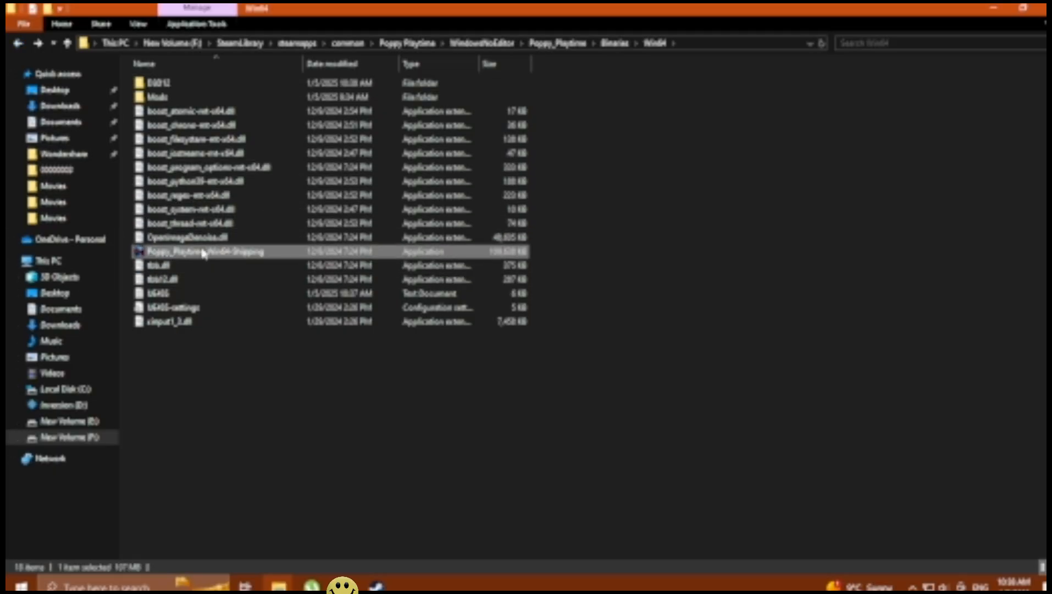
{"action": "mouse_move", "coordinate": [593, 246]}
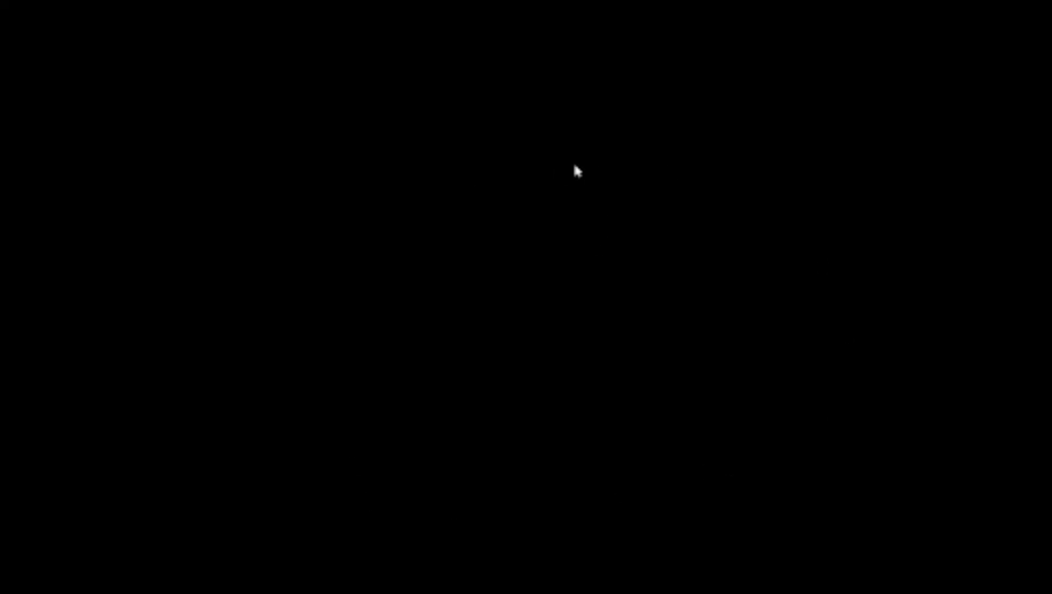
{"action": "mouse_move", "coordinate": [571, 312]}
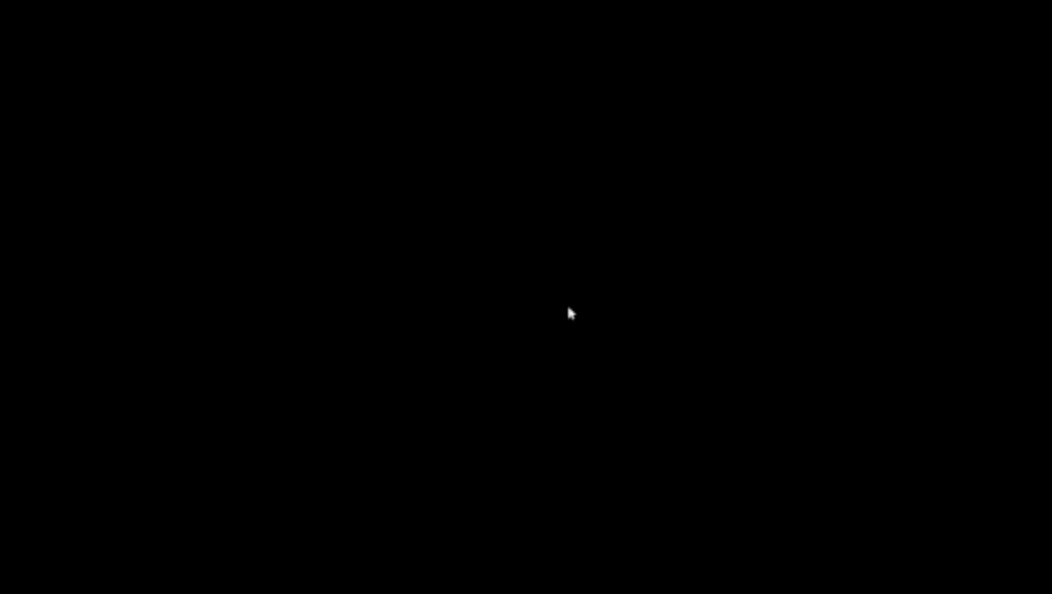
{"action": "mouse_move", "coordinate": [499, 412]}
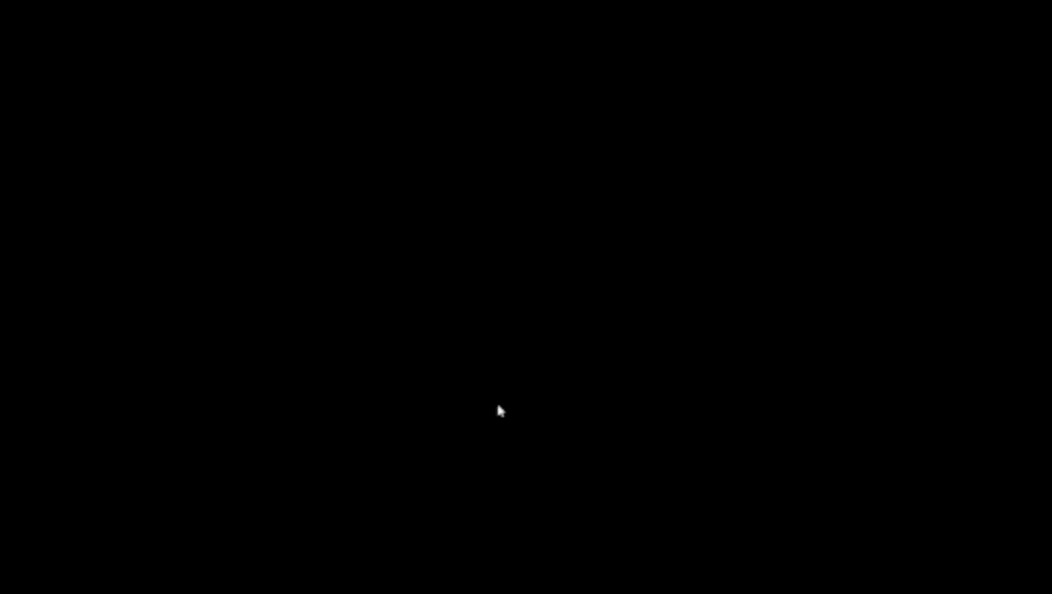
{"action": "mouse_move", "coordinate": [530, 270]}
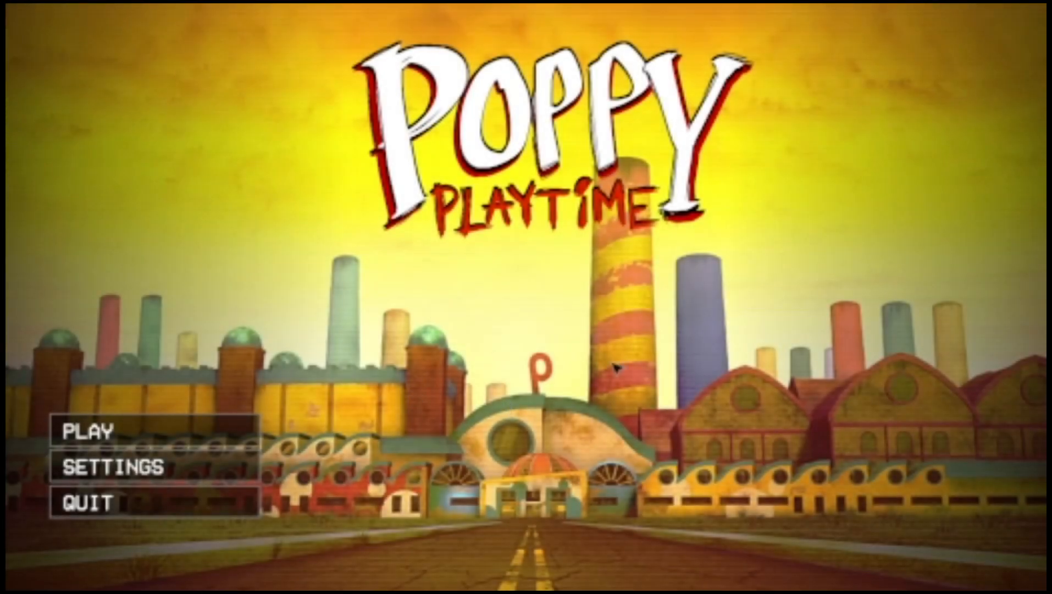
{"action": "mouse_move", "coordinate": [372, 386]}
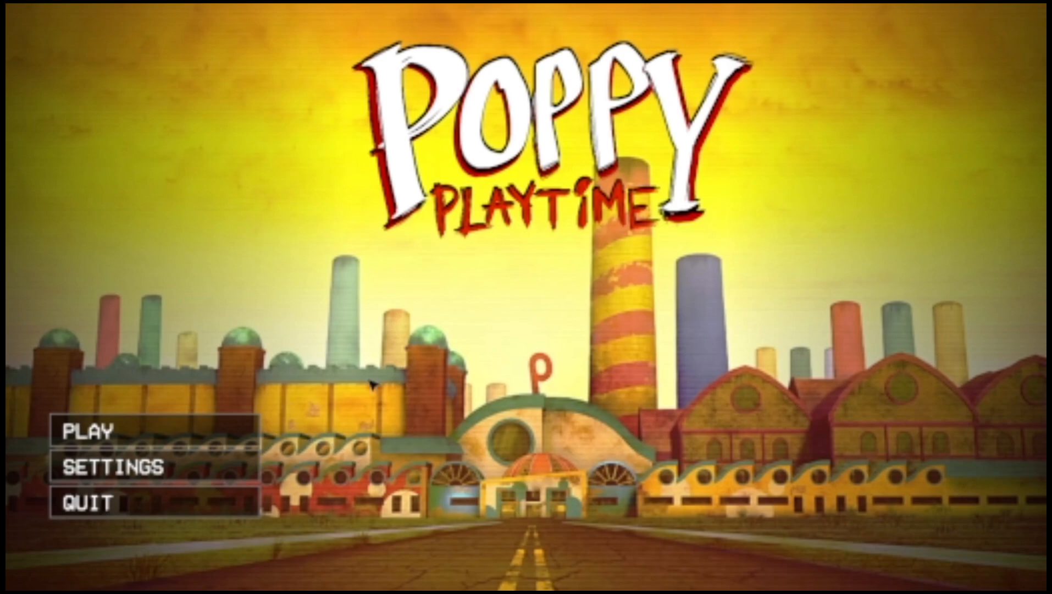
Browse Poppy Playtime's Gameplay and Controls settings tabs, then return to the main menu
{"action": "left_click", "coordinate": [109, 467]}
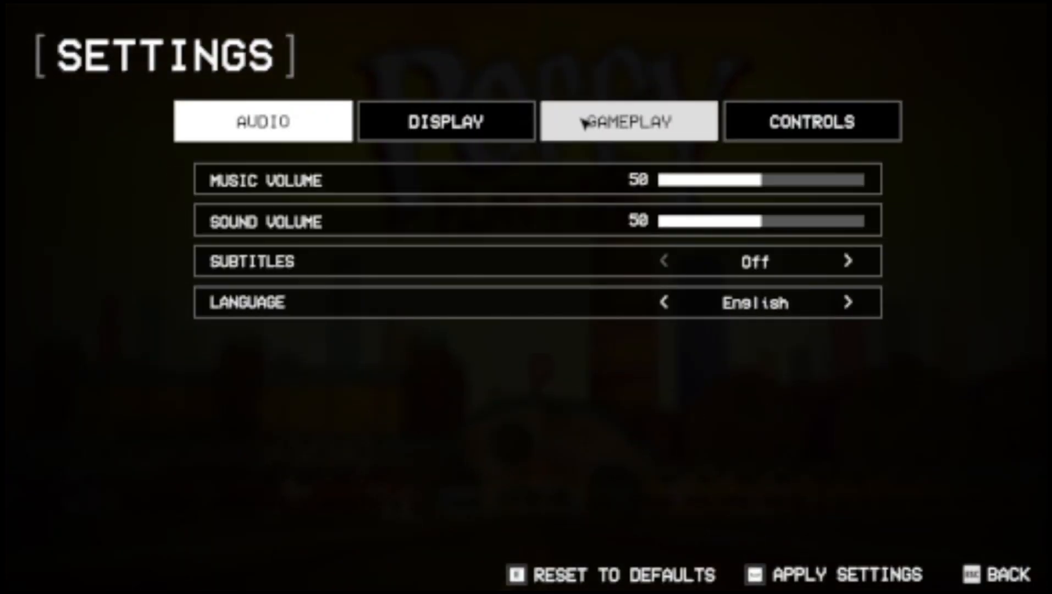
{"action": "left_click", "coordinate": [629, 121]}
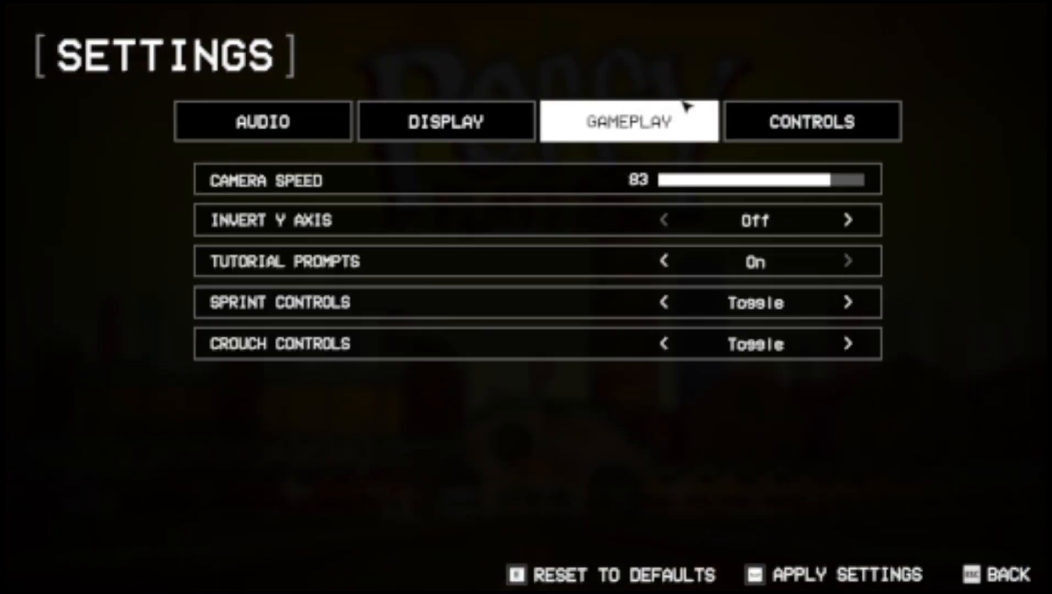
{"action": "left_click", "coordinate": [812, 121]}
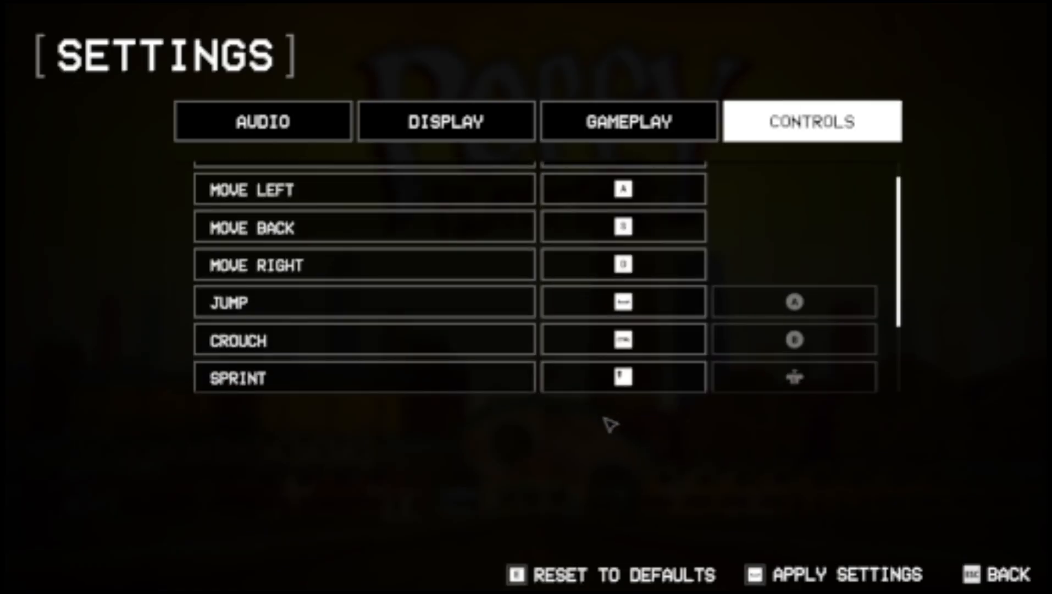
{"action": "left_click", "coordinate": [1003, 575]}
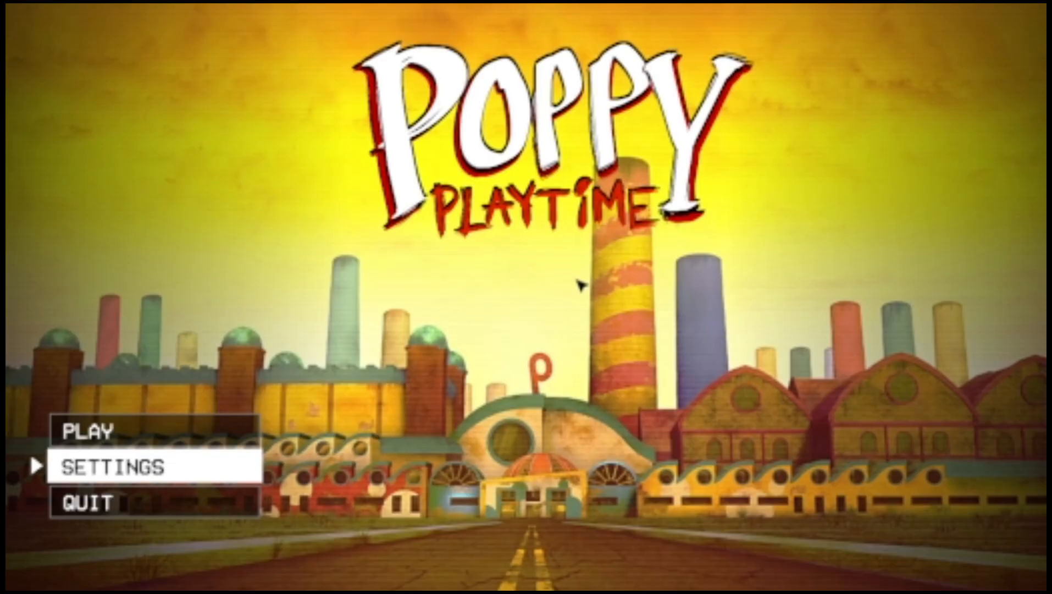